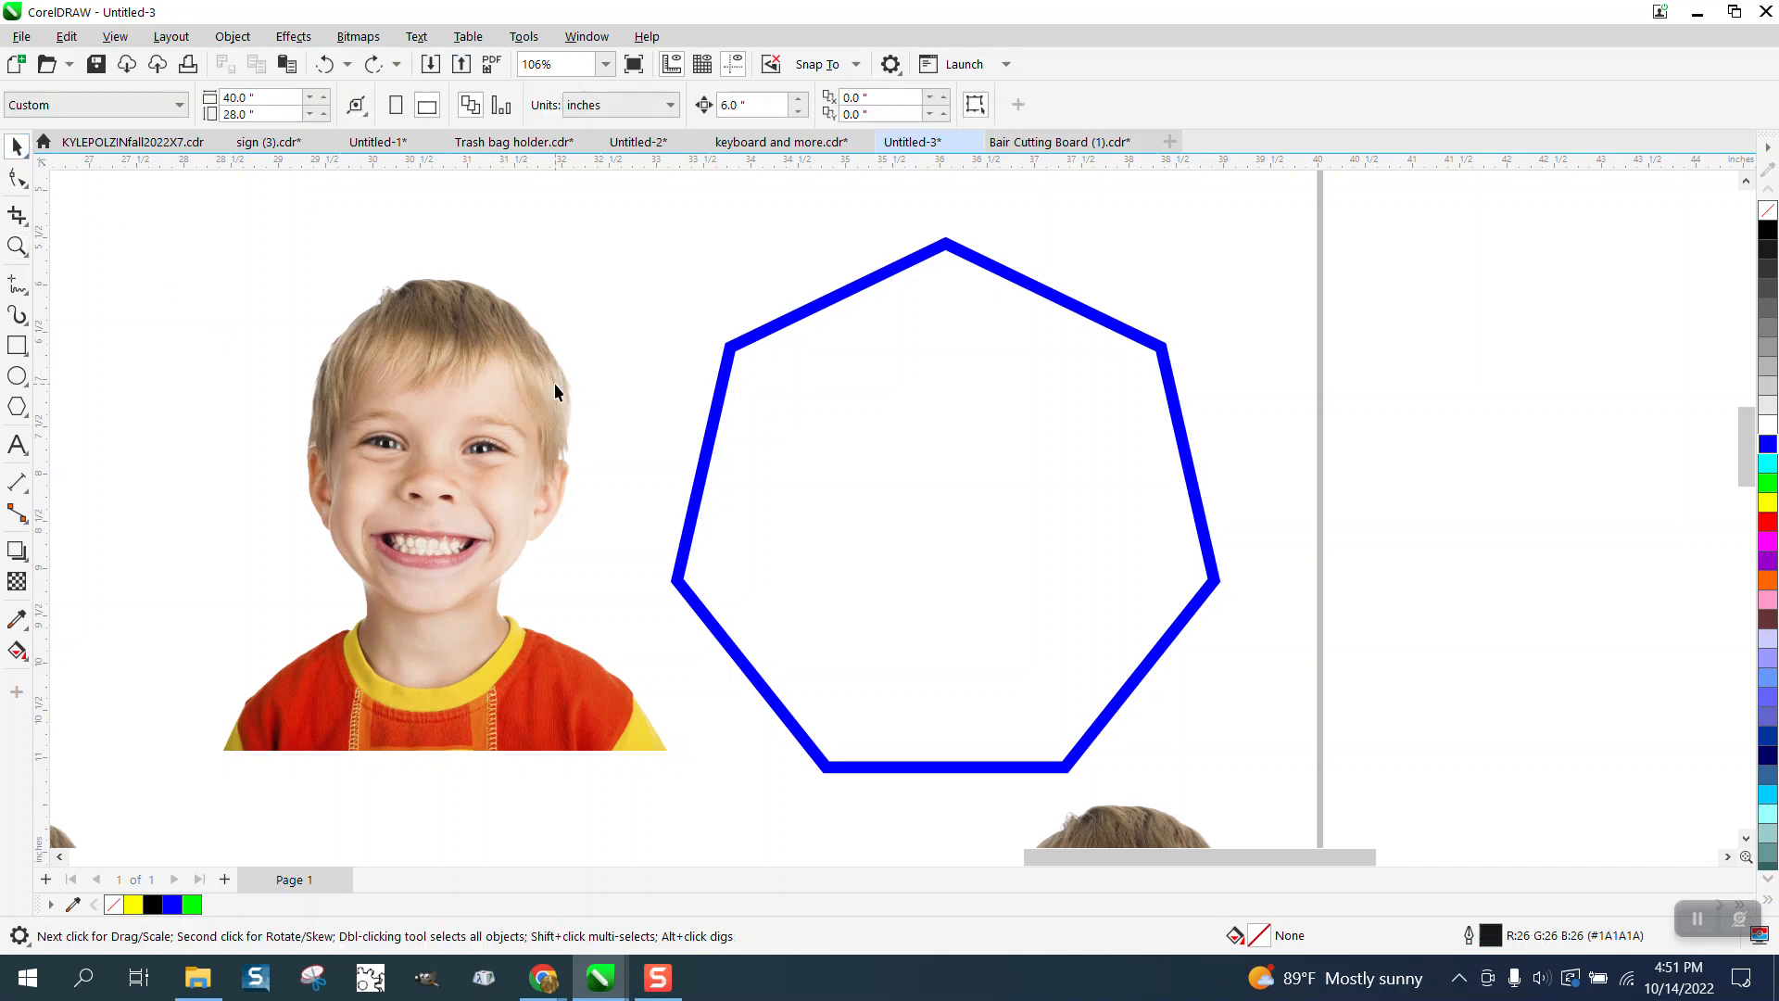
# Step: Select the boy's photo beside the heptagon and bring up the Options dialog from Tools
pyautogui.click(441, 515)
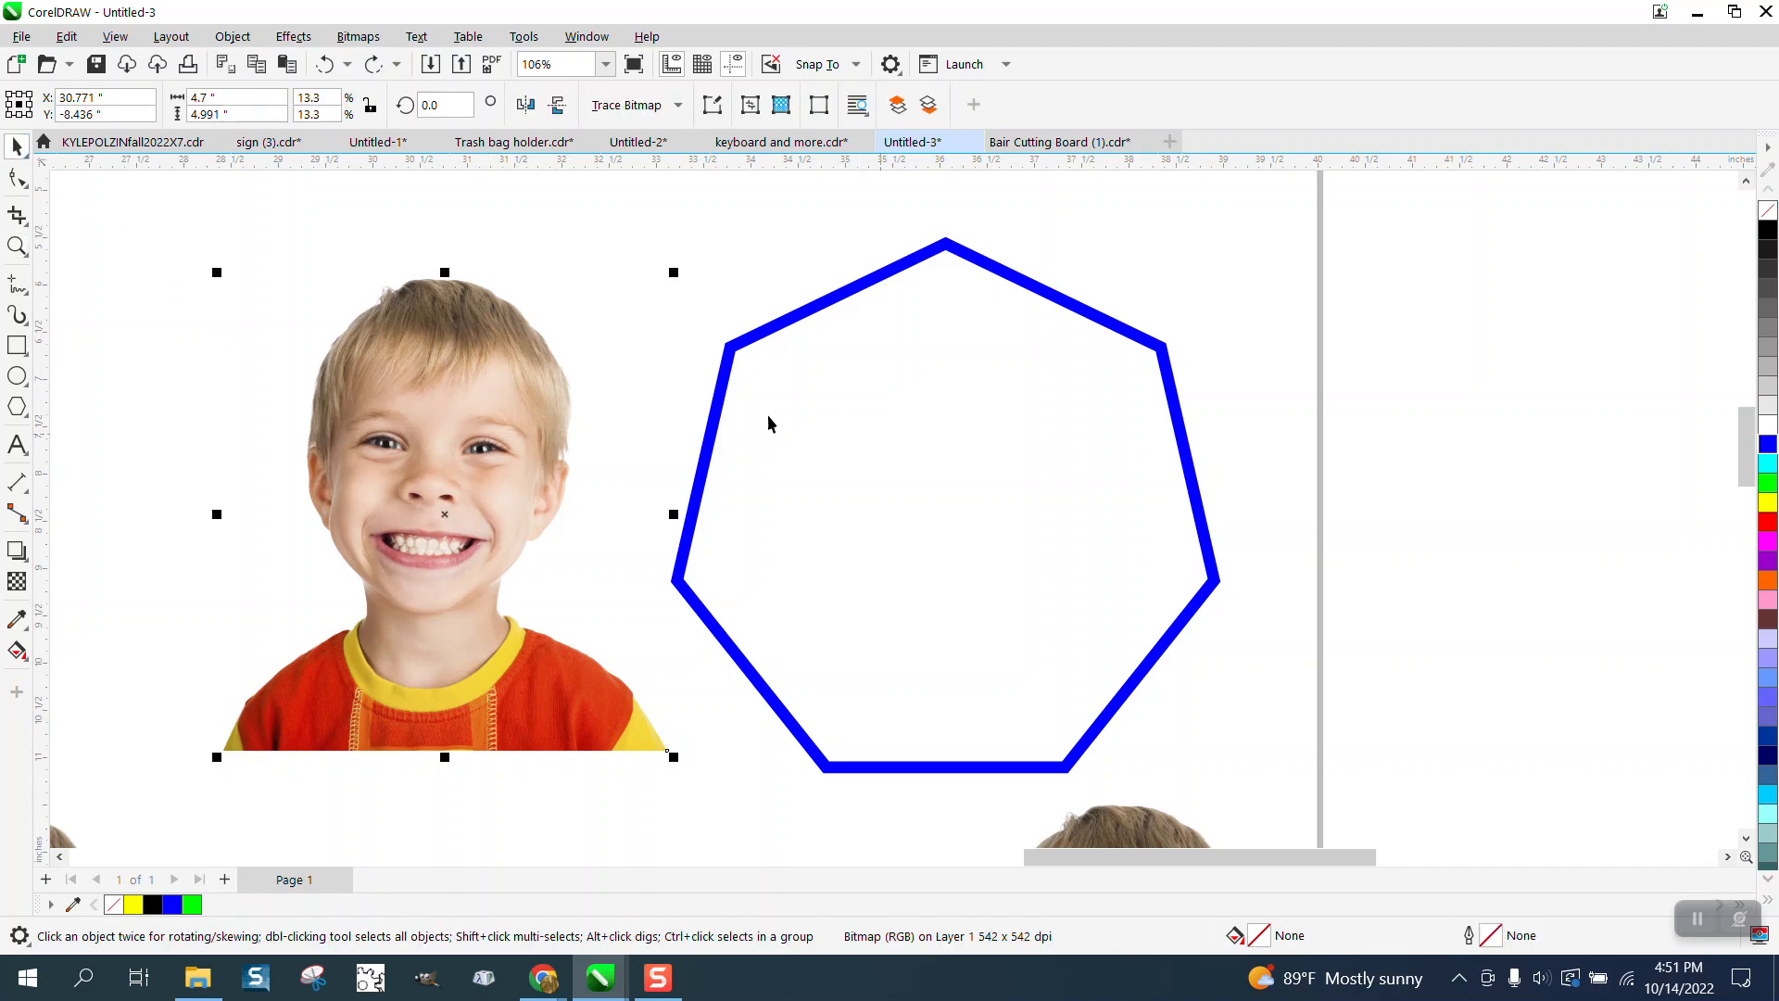
pyautogui.moveTo(588, 352)
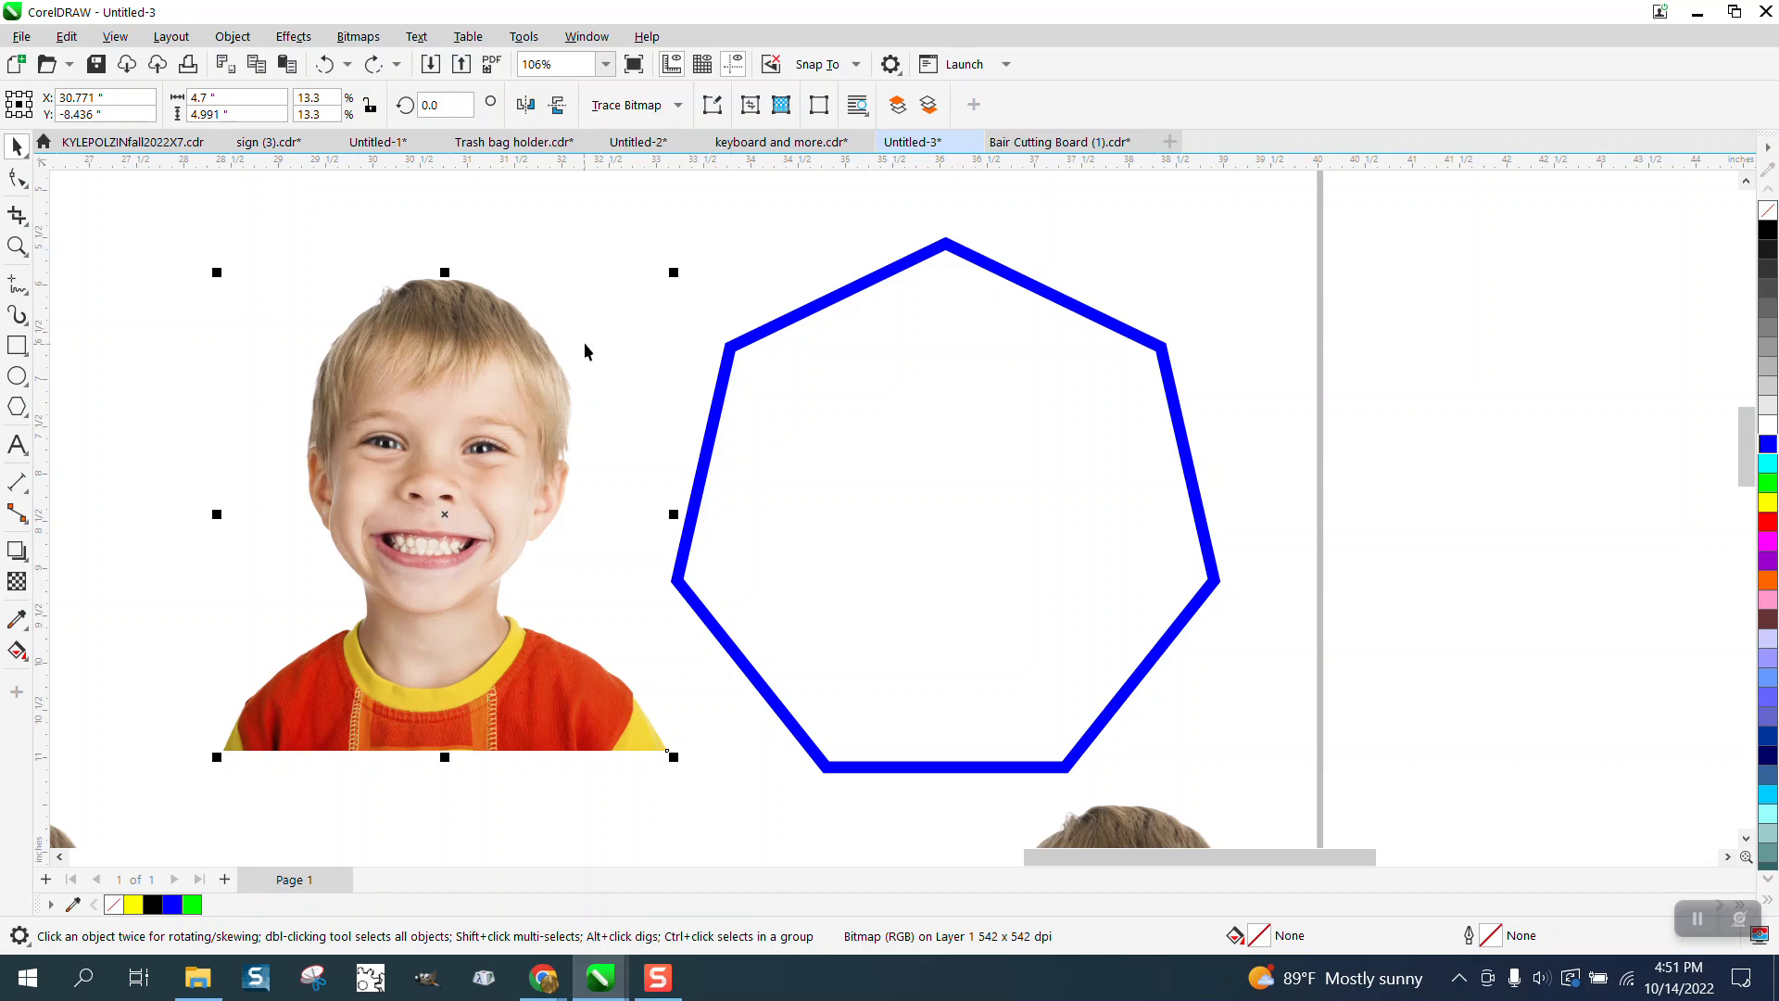
pyautogui.moveTo(614, 330)
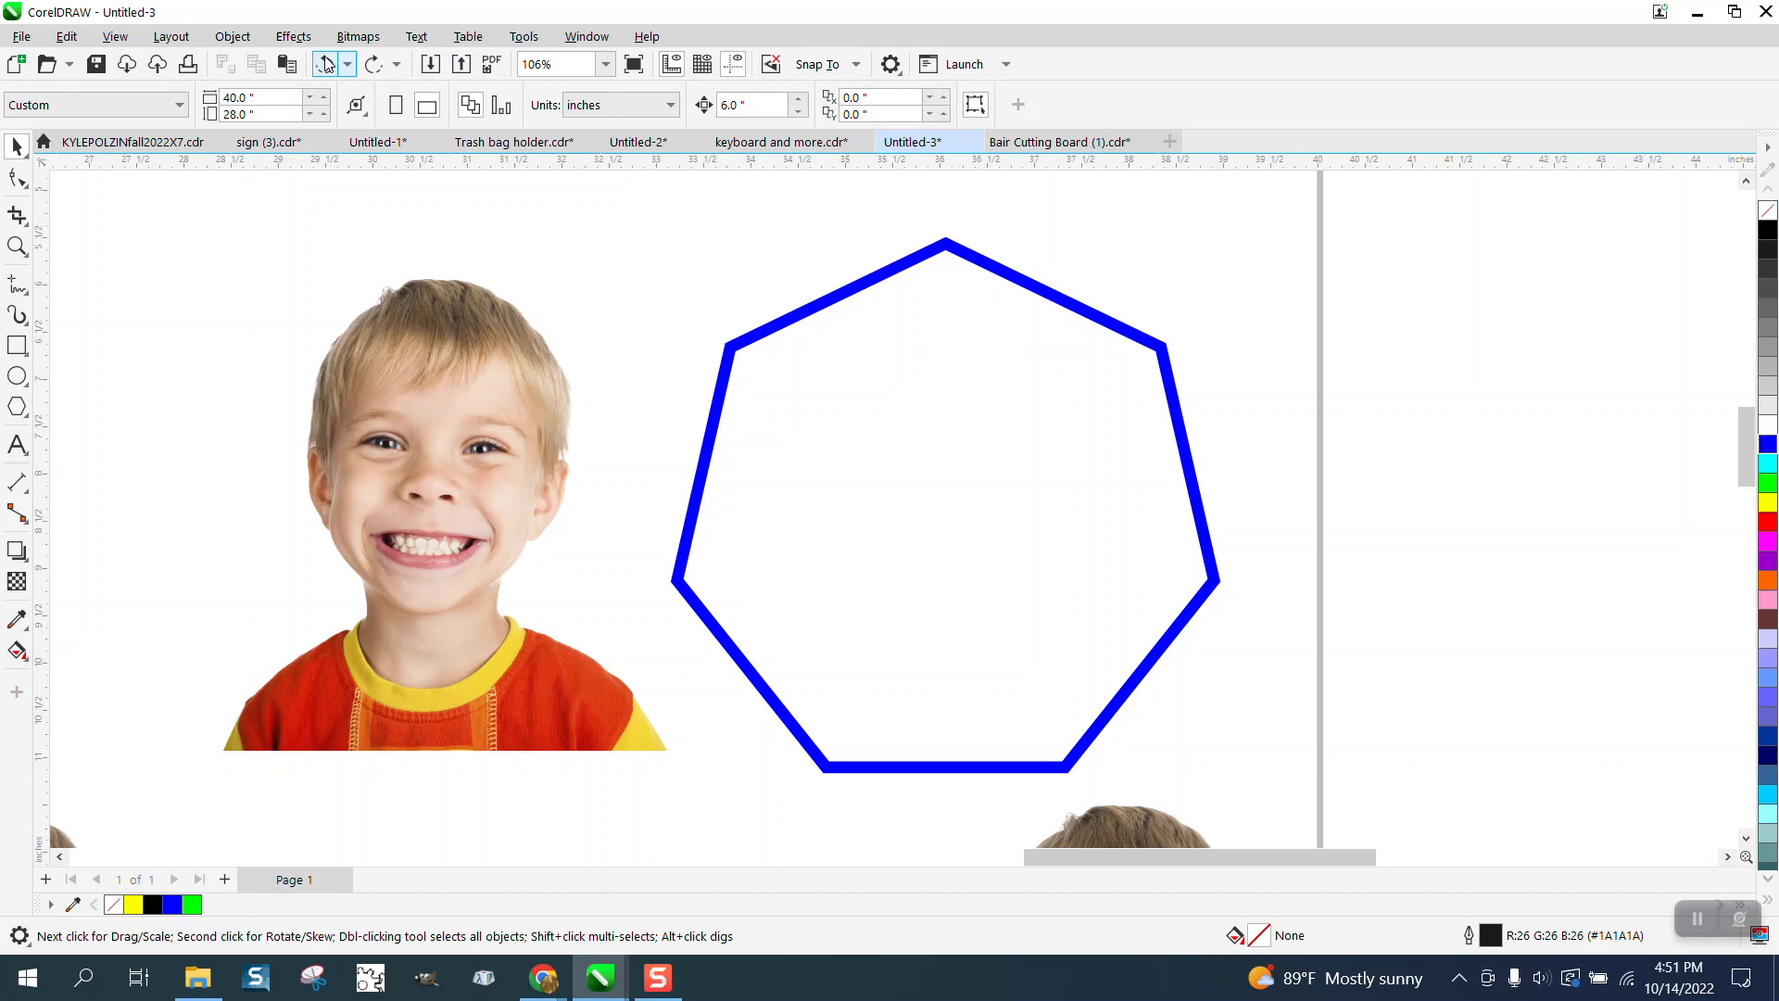
pyautogui.click(231, 35)
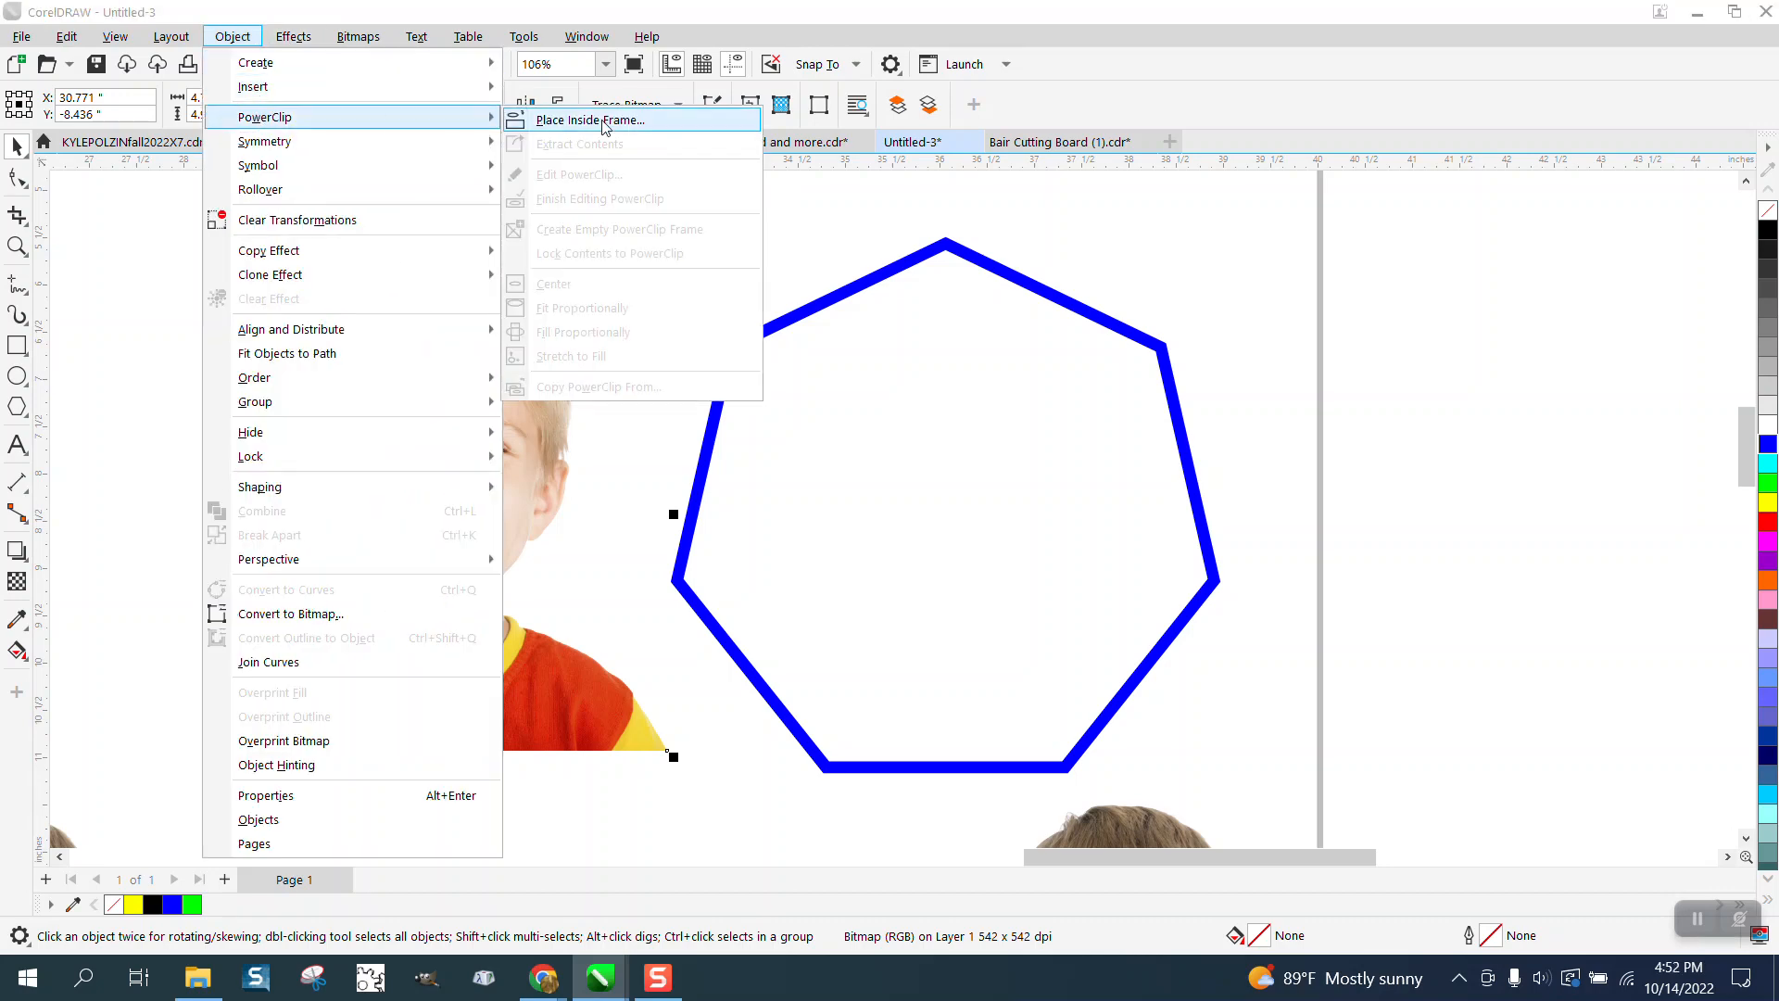
pyautogui.moveTo(560, 128)
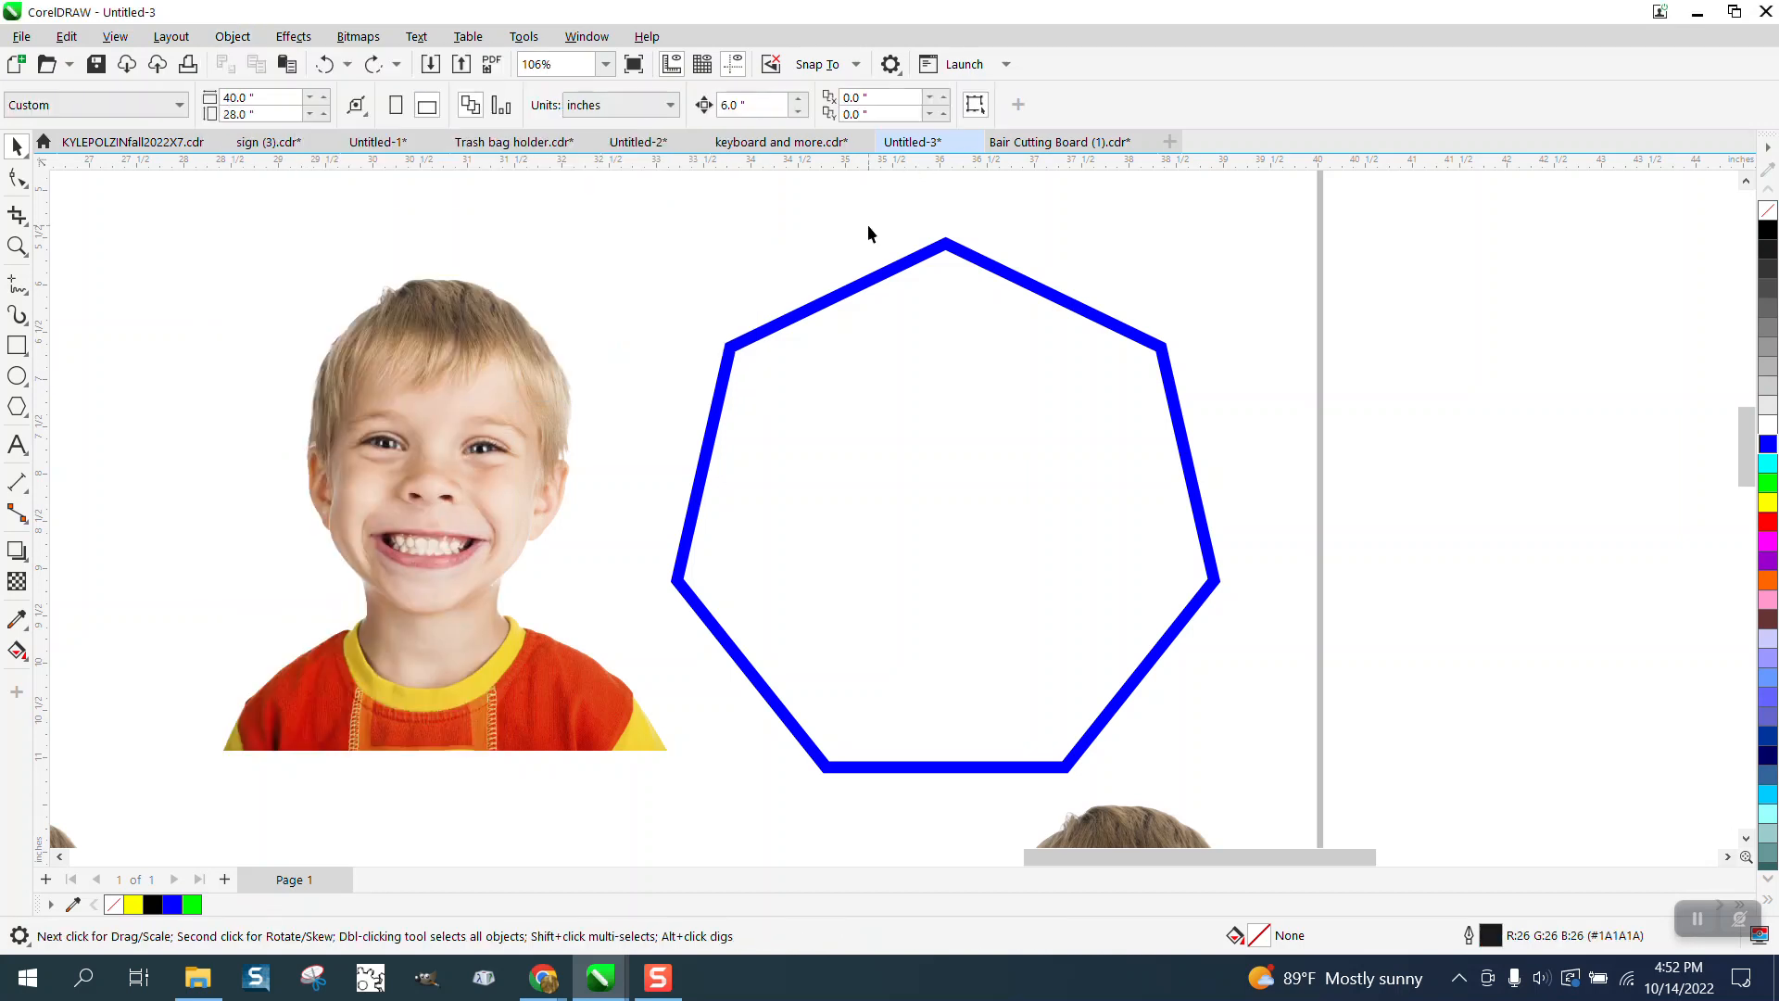
pyautogui.click(444, 538)
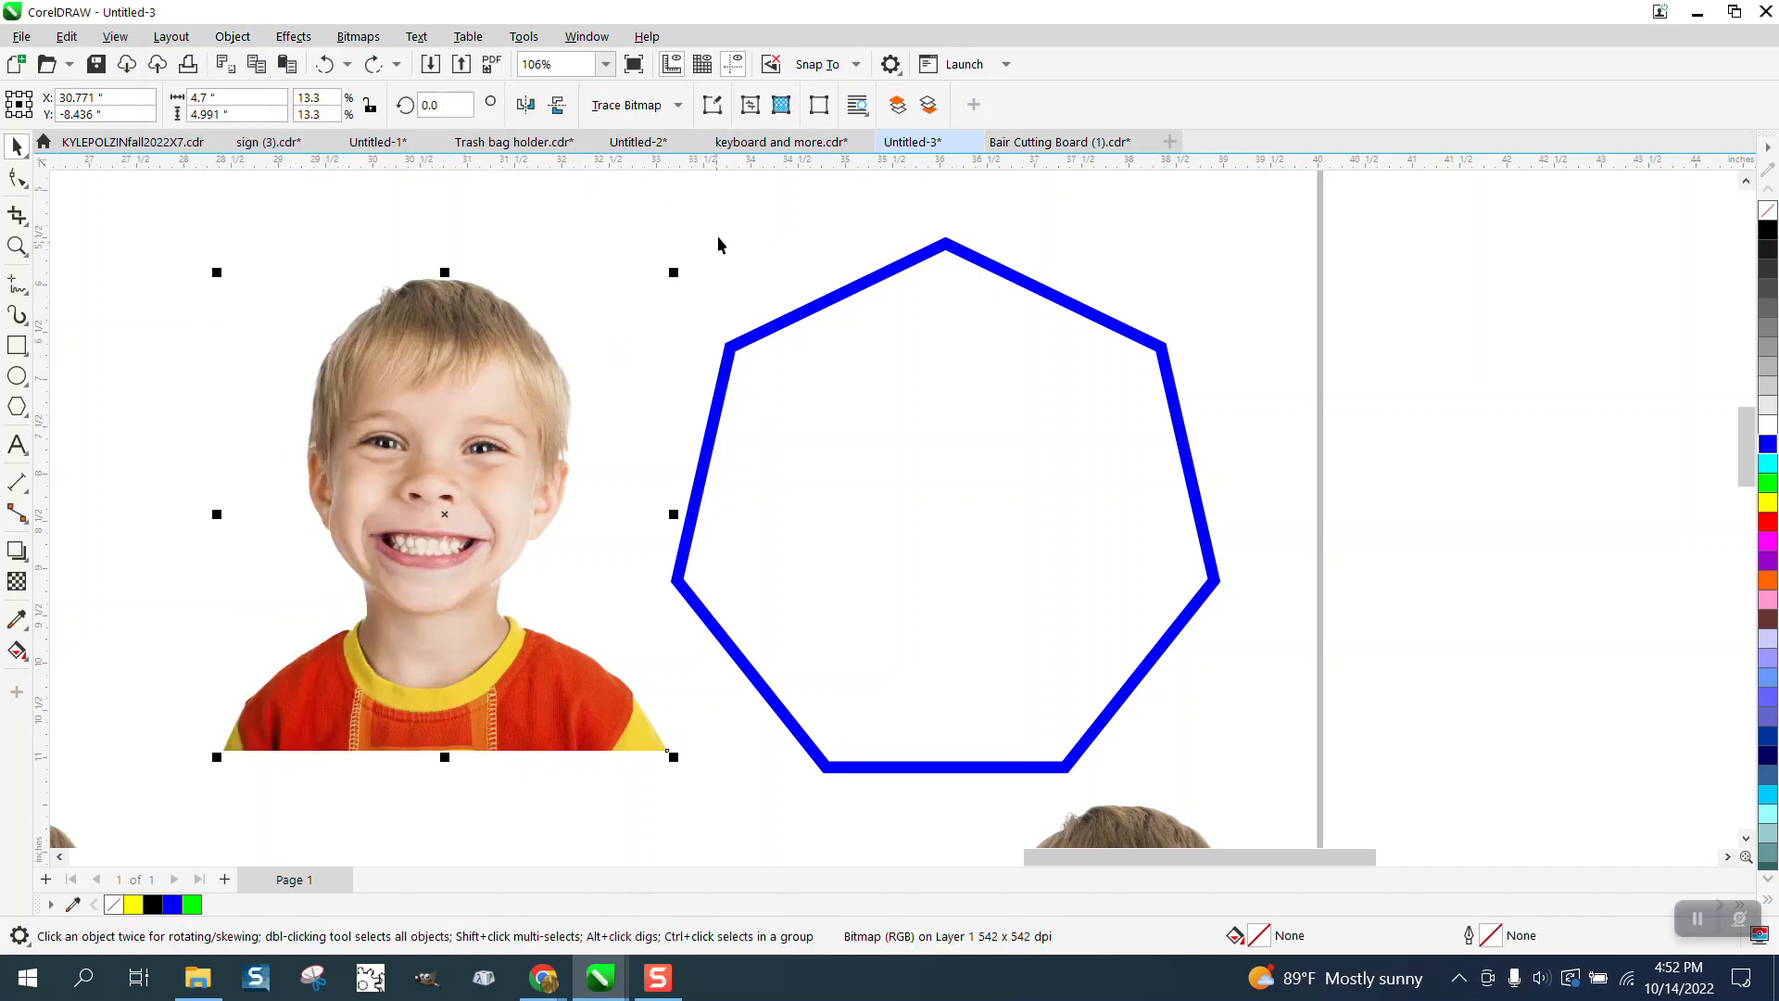
pyautogui.click(523, 35)
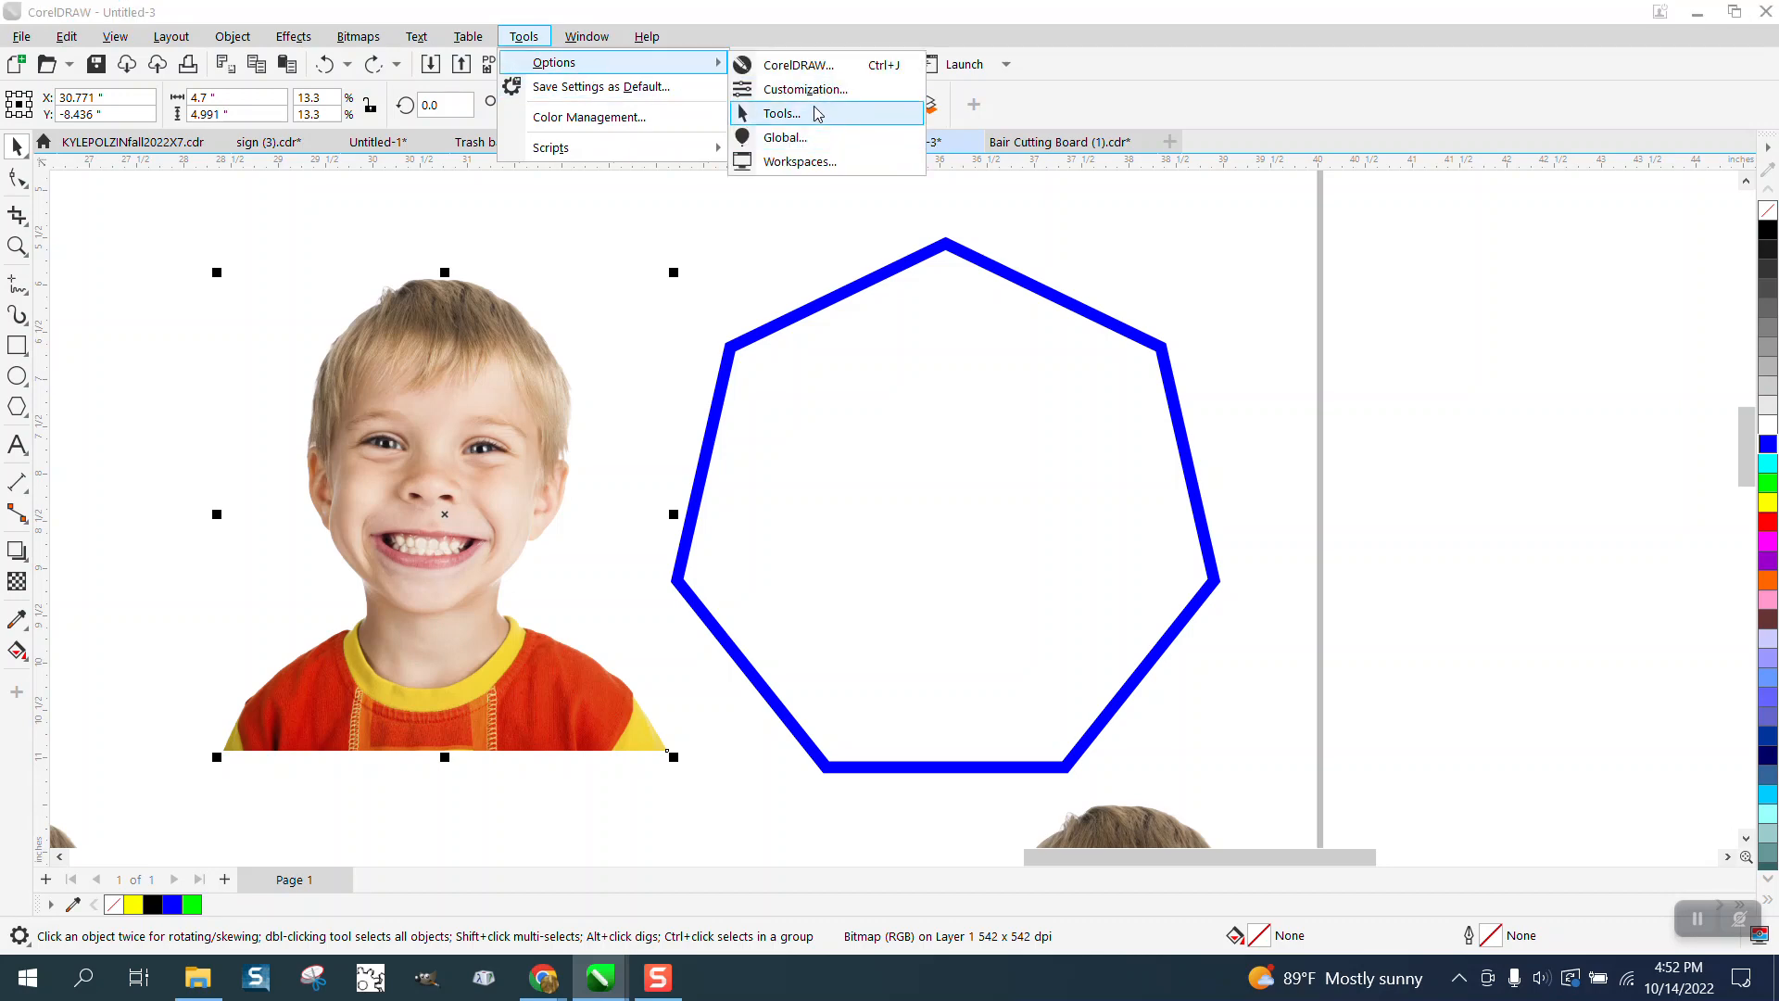
# Step: In Customization, find Place Inside Frame by searching 'plac' and assign it the shortcut Q
pyautogui.click(805, 89)
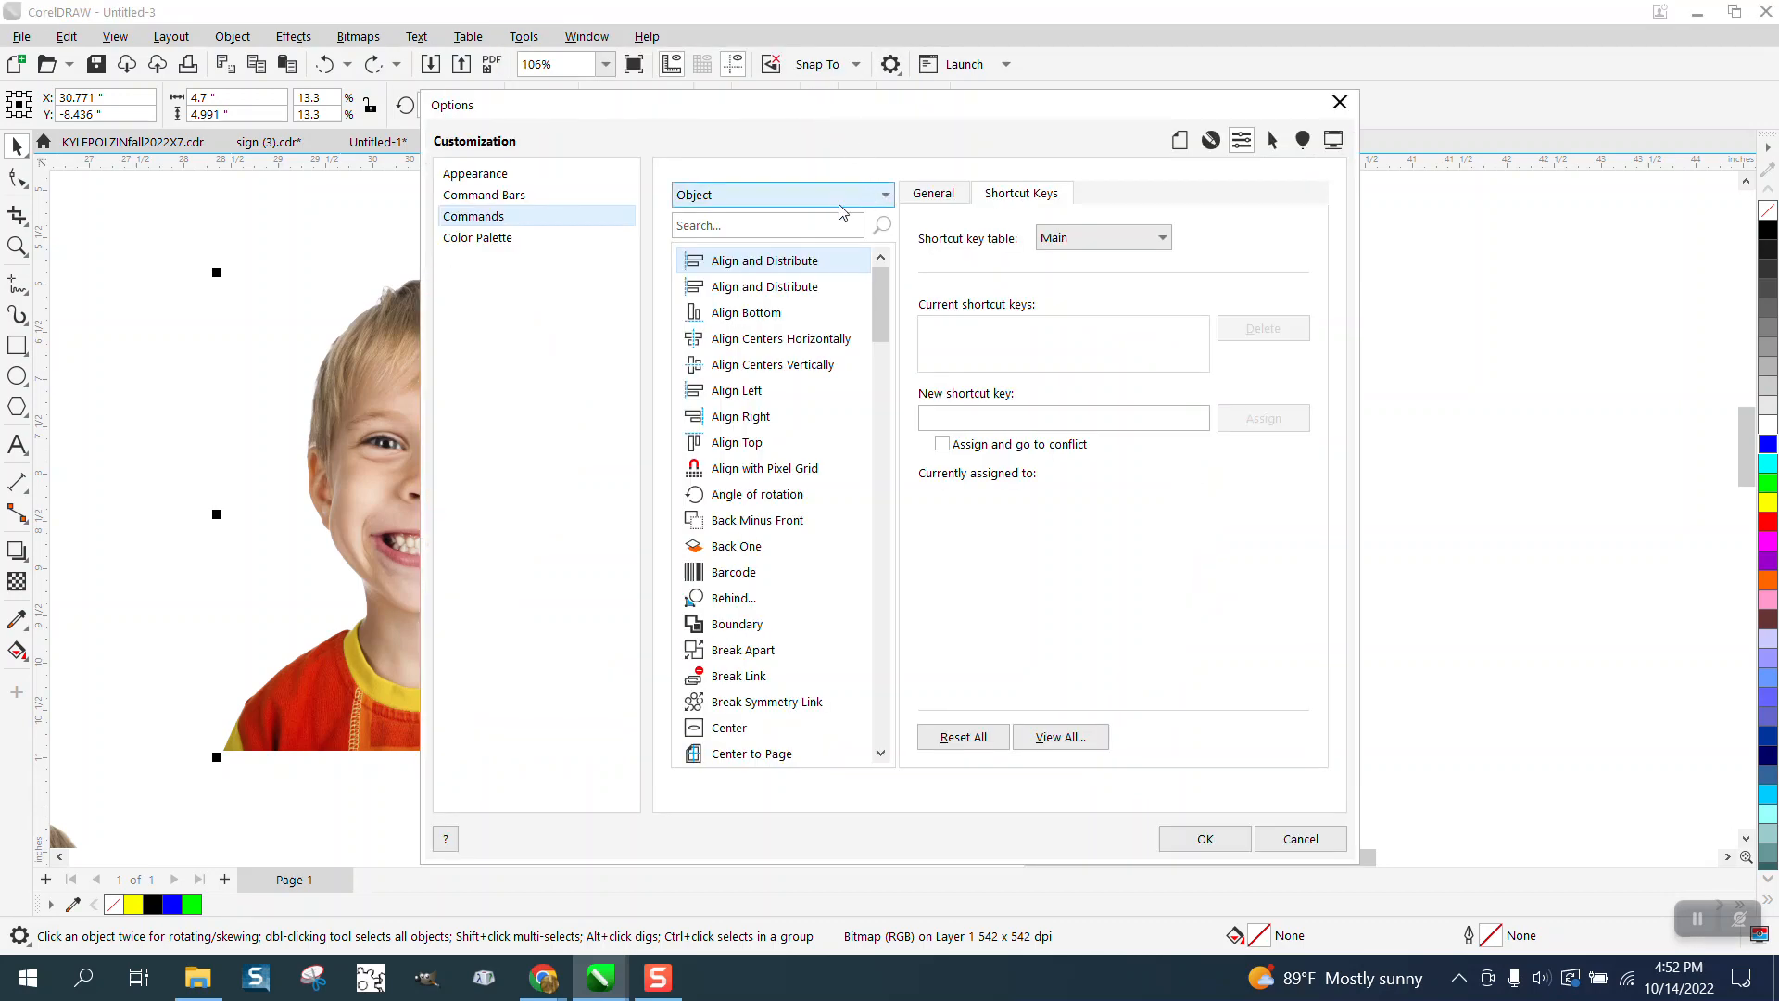
pyautogui.click(768, 224)
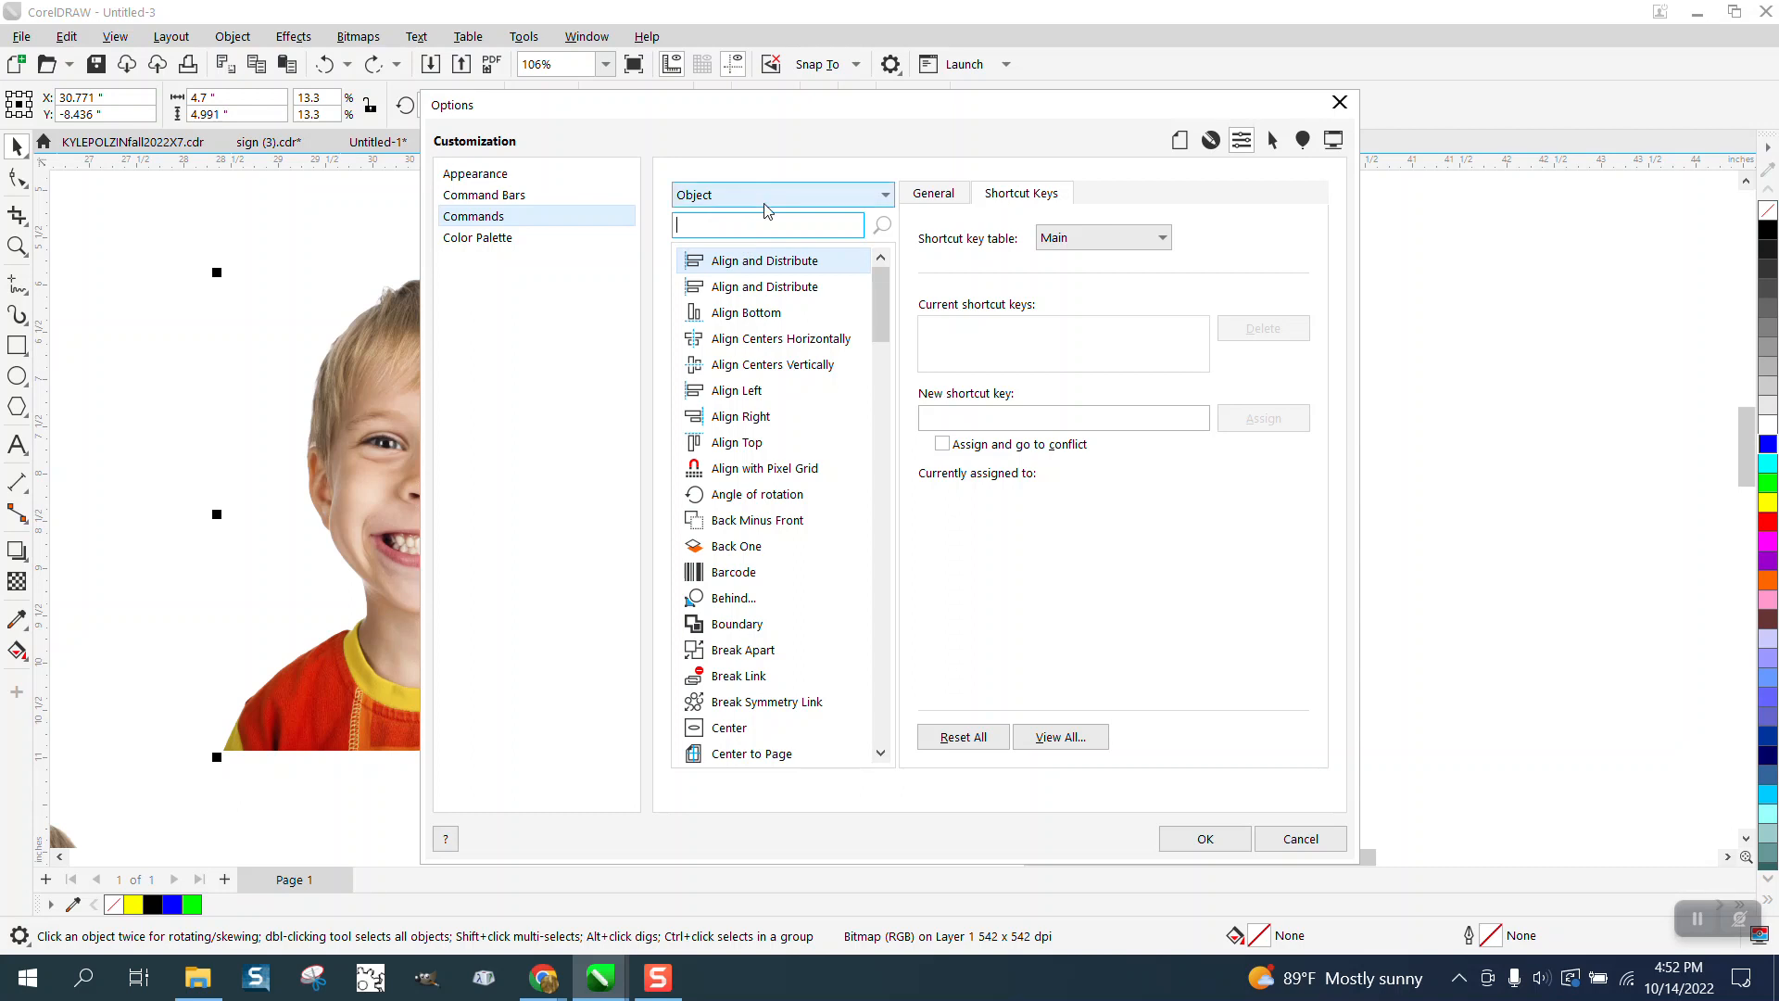
pyautogui.write('plac')
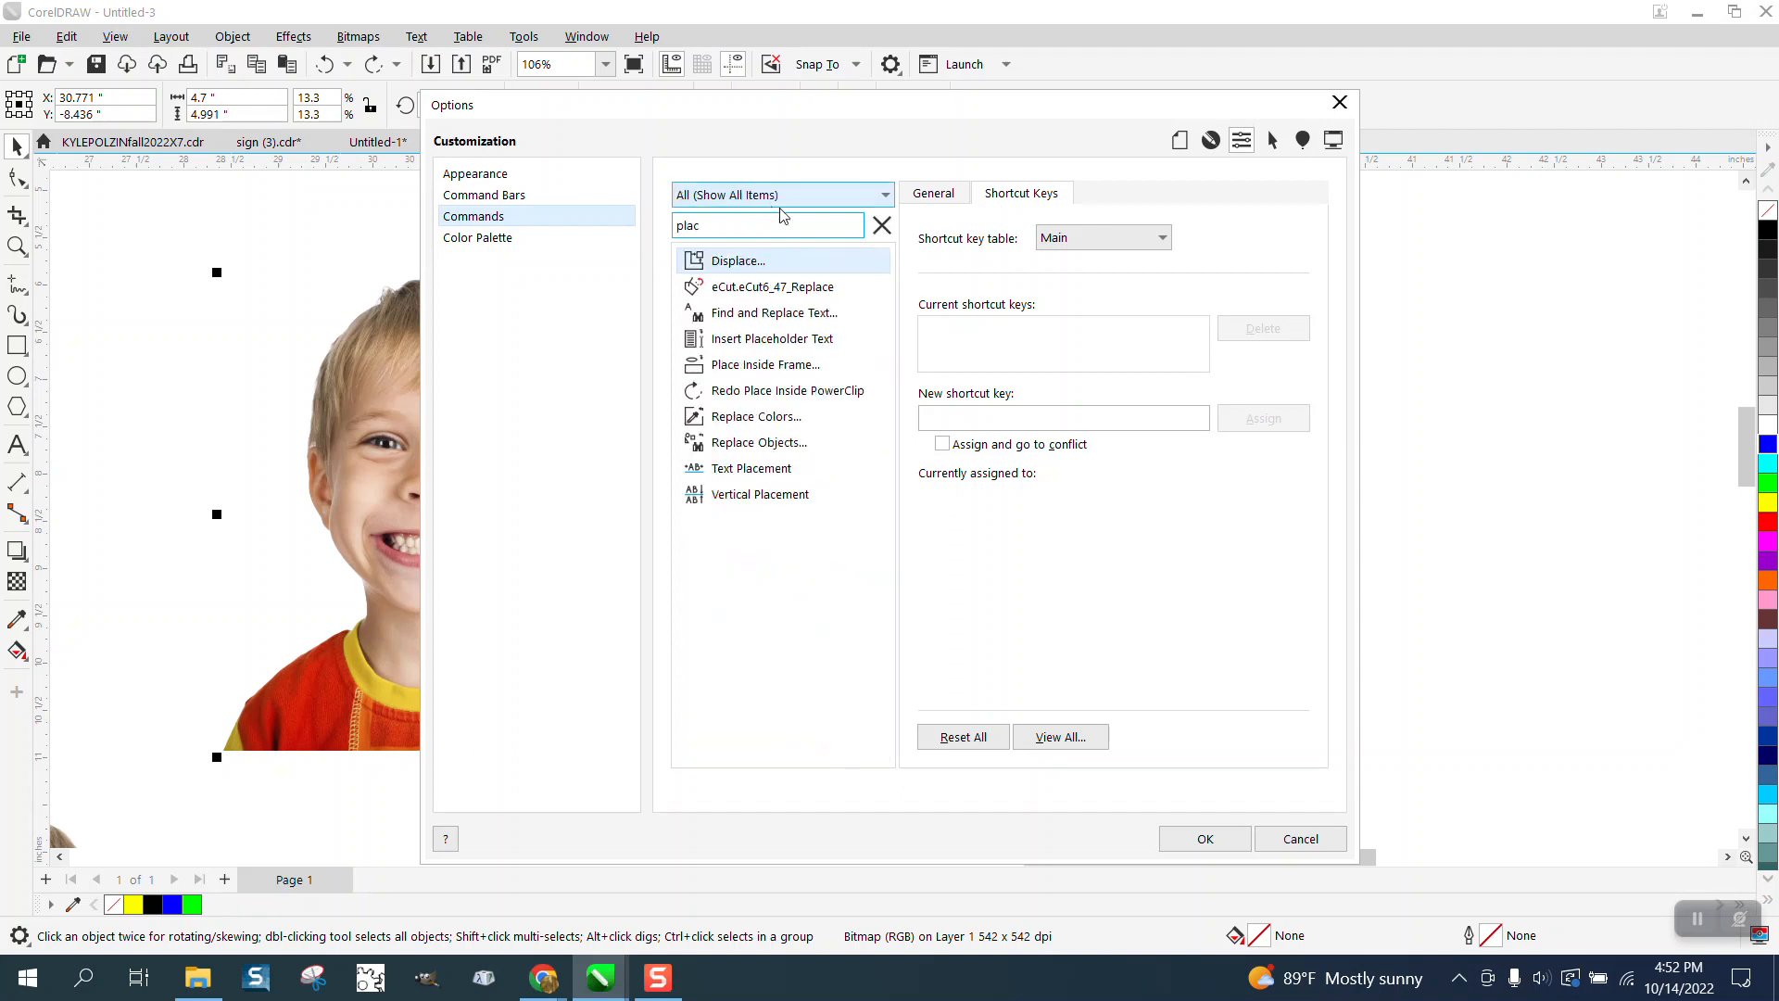
pyautogui.click(764, 364)
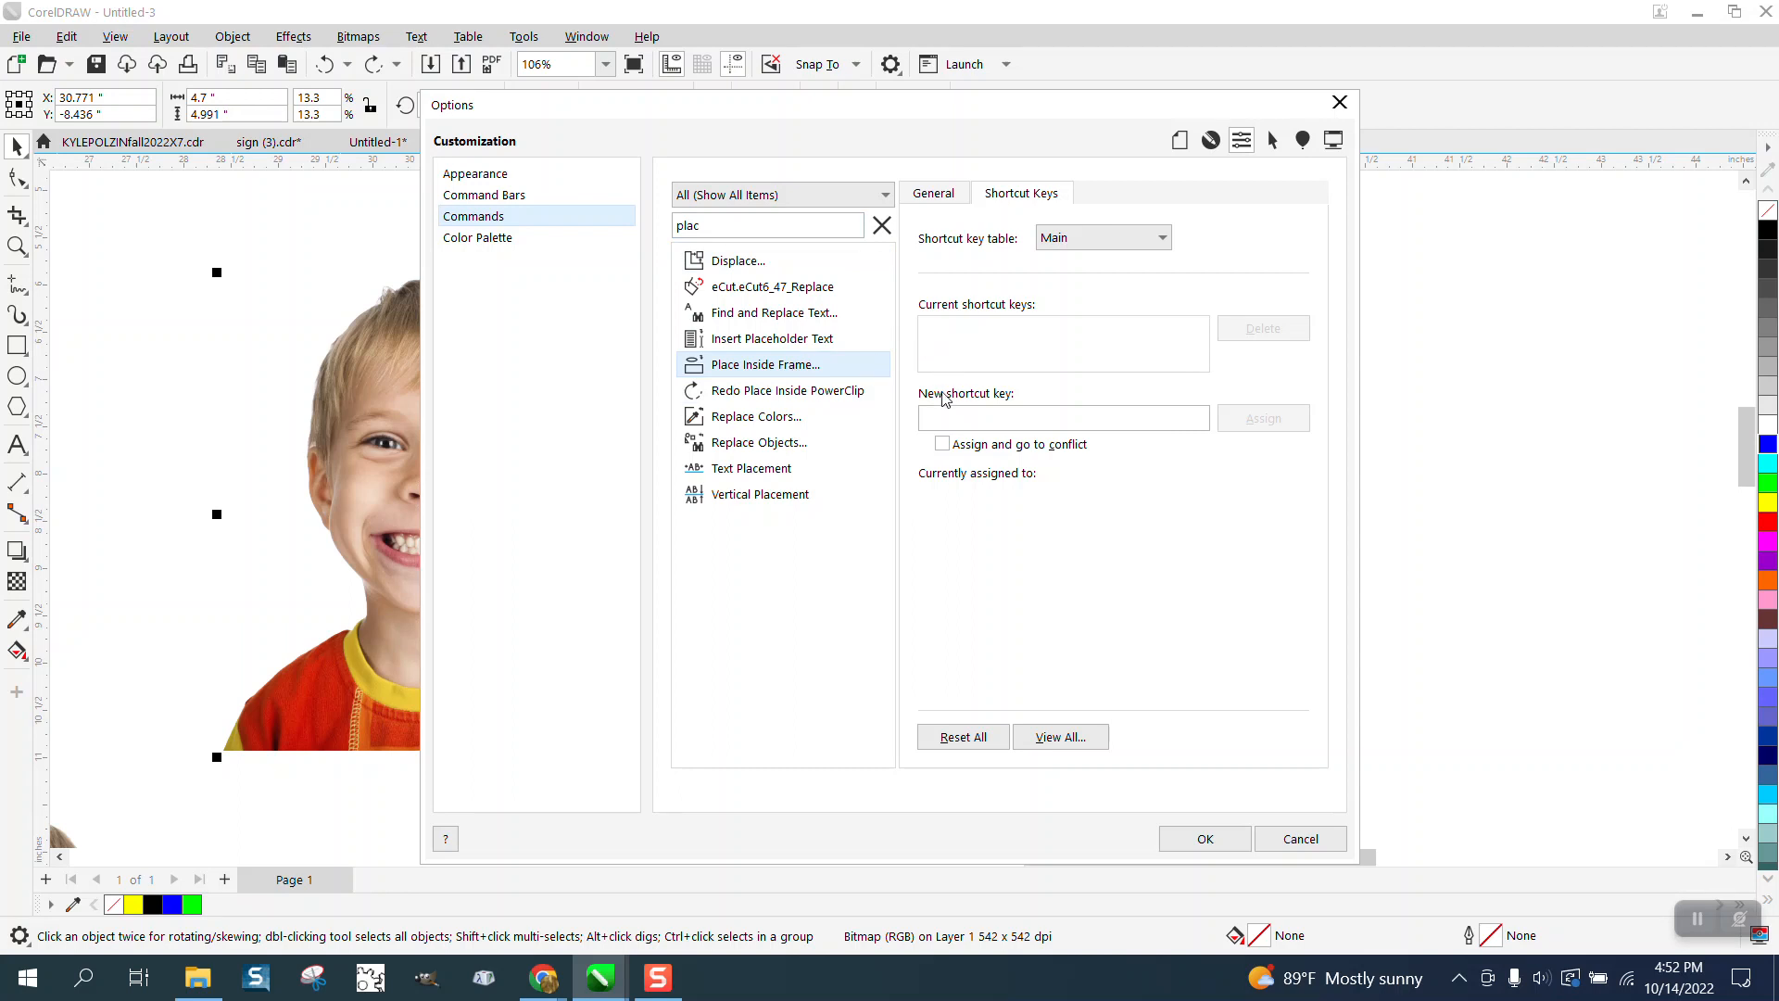
pyautogui.click(1064, 419)
pyautogui.write('Q')
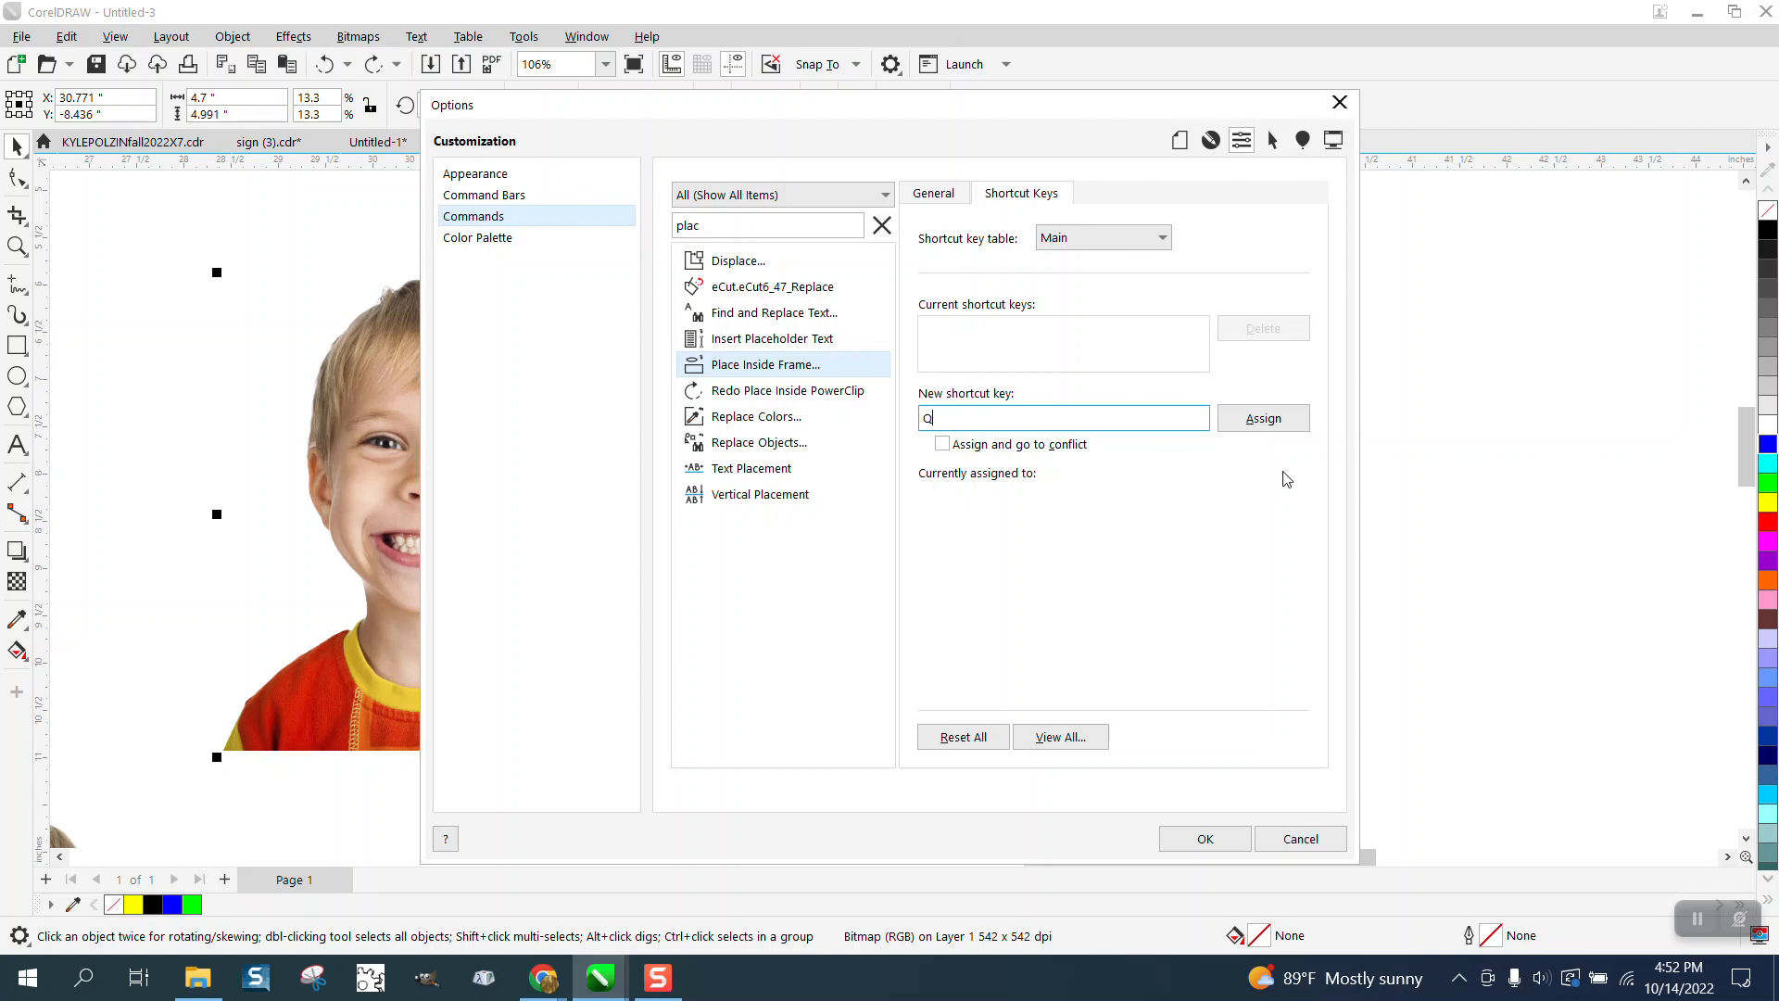
pyautogui.click(1264, 419)
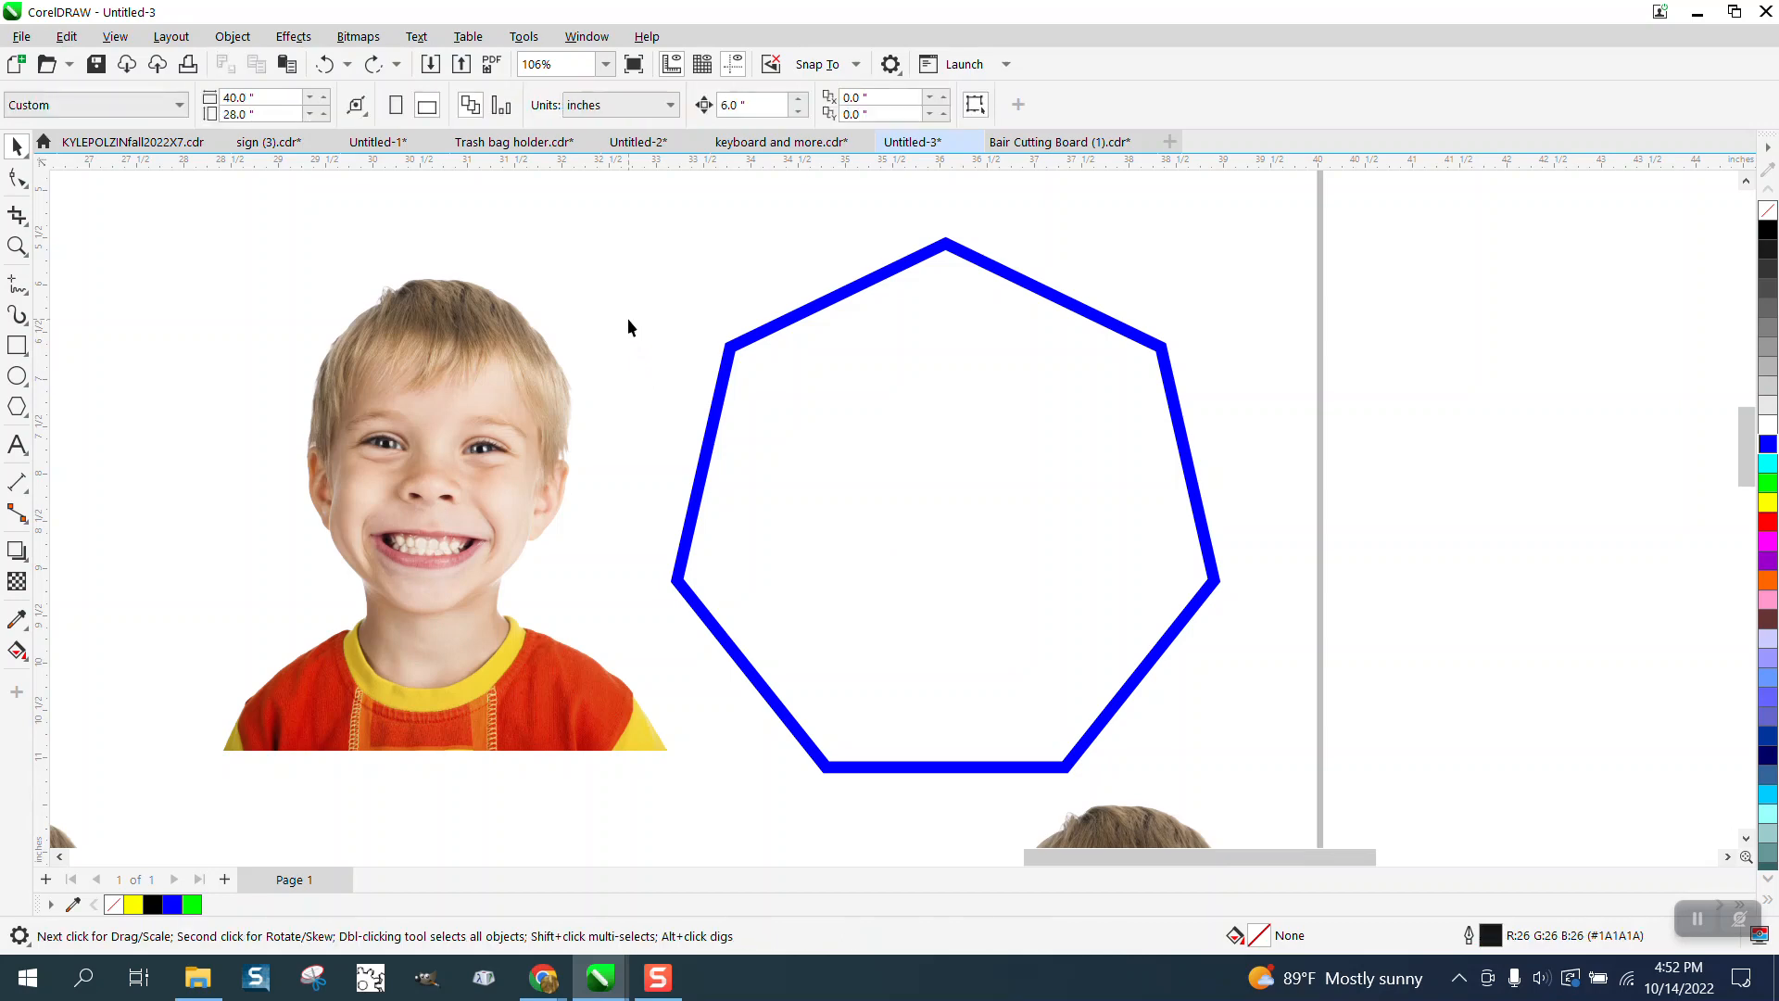
pyautogui.moveTo(595, 363)
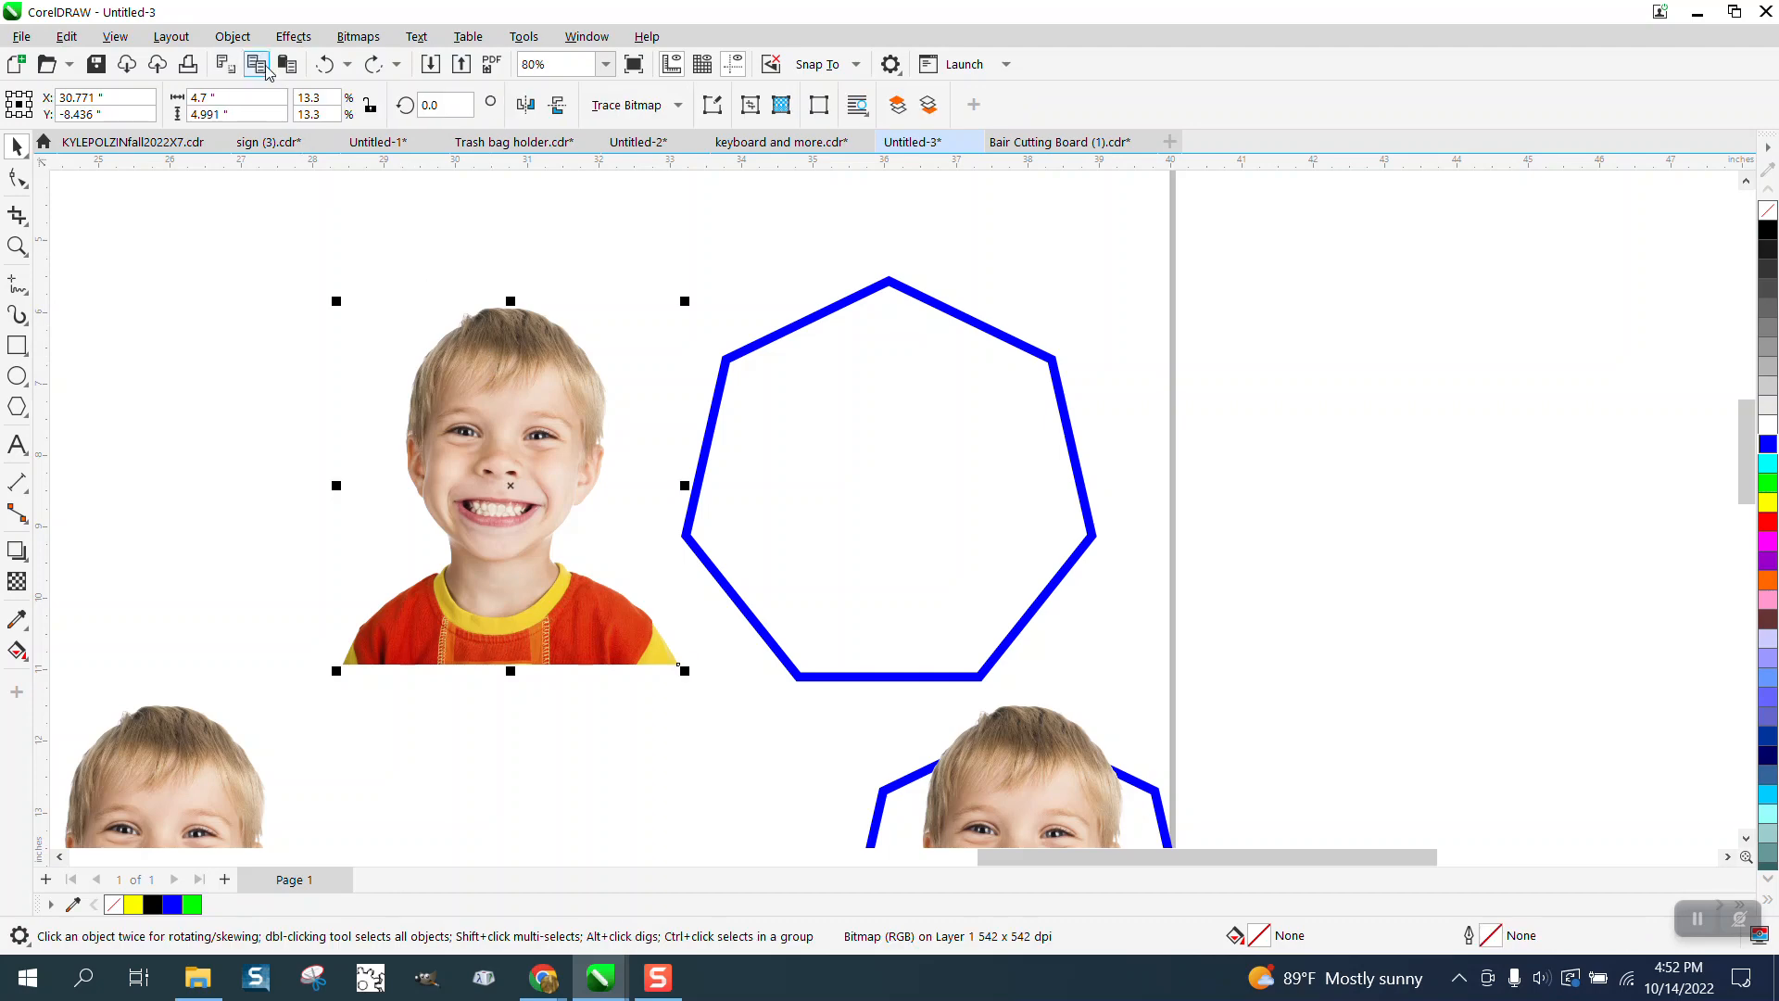
# Step: PowerClip the photo into the blue heptagon with Q and zoom in on the framed result
pyautogui.click(231, 35)
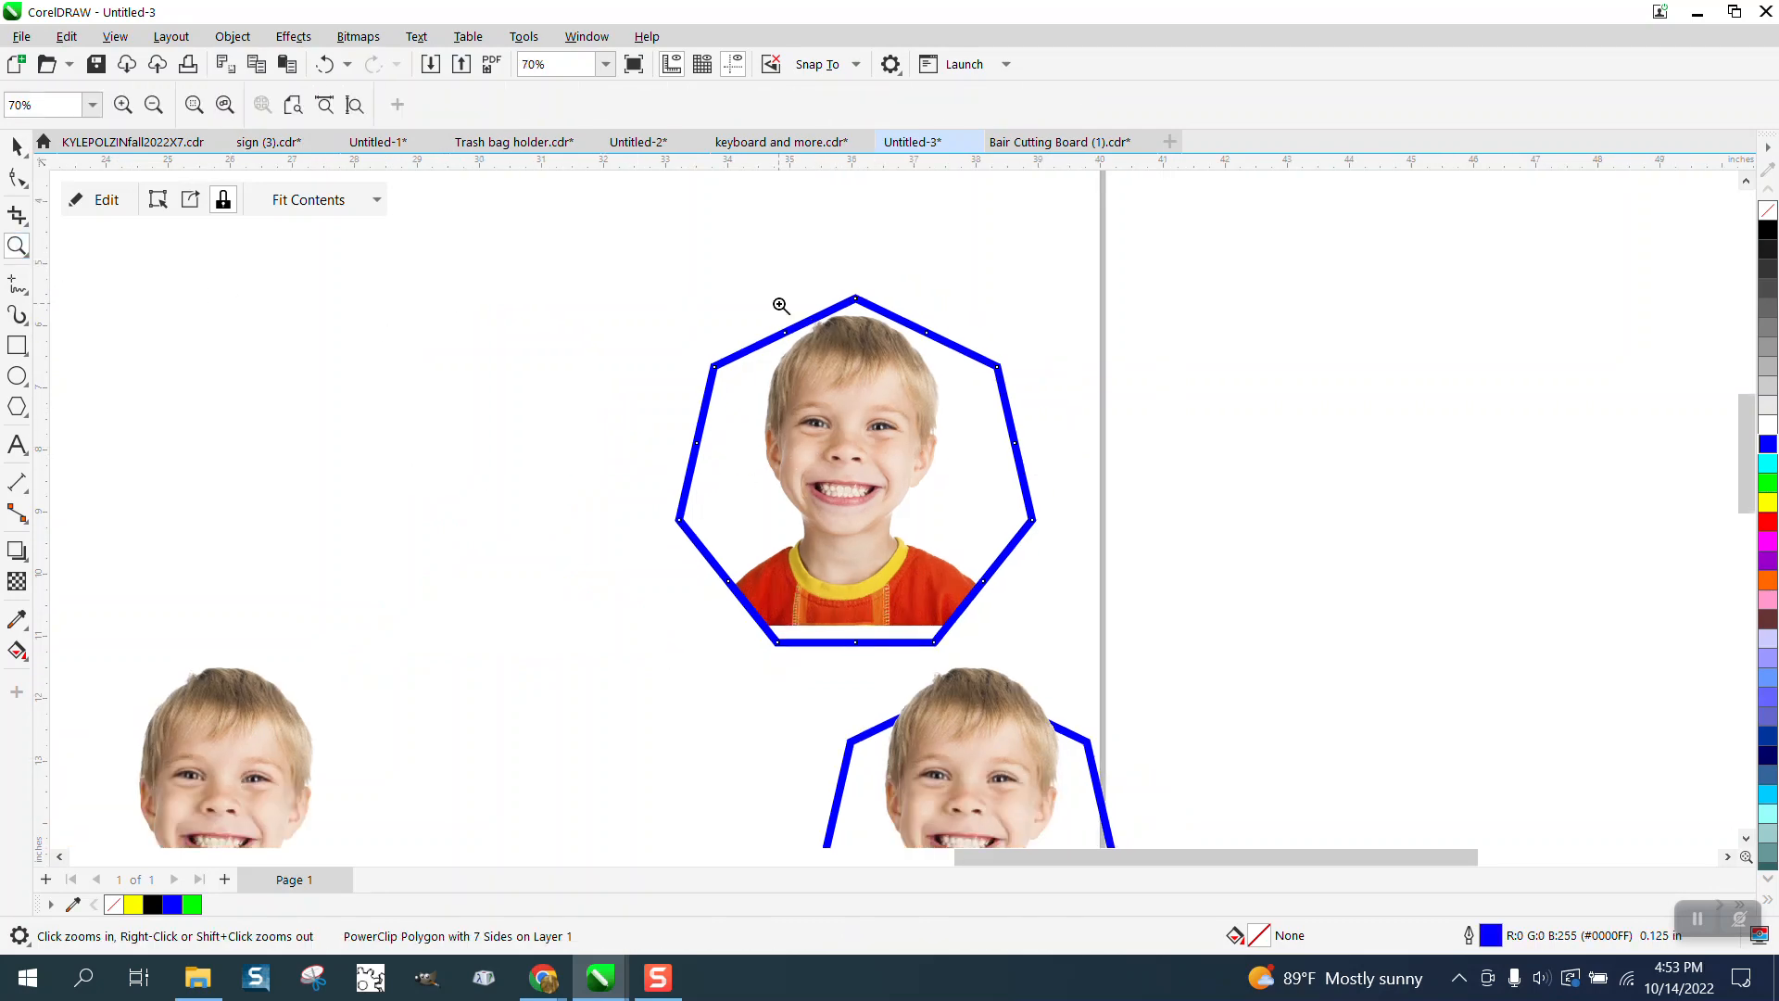
pyautogui.click(781, 306)
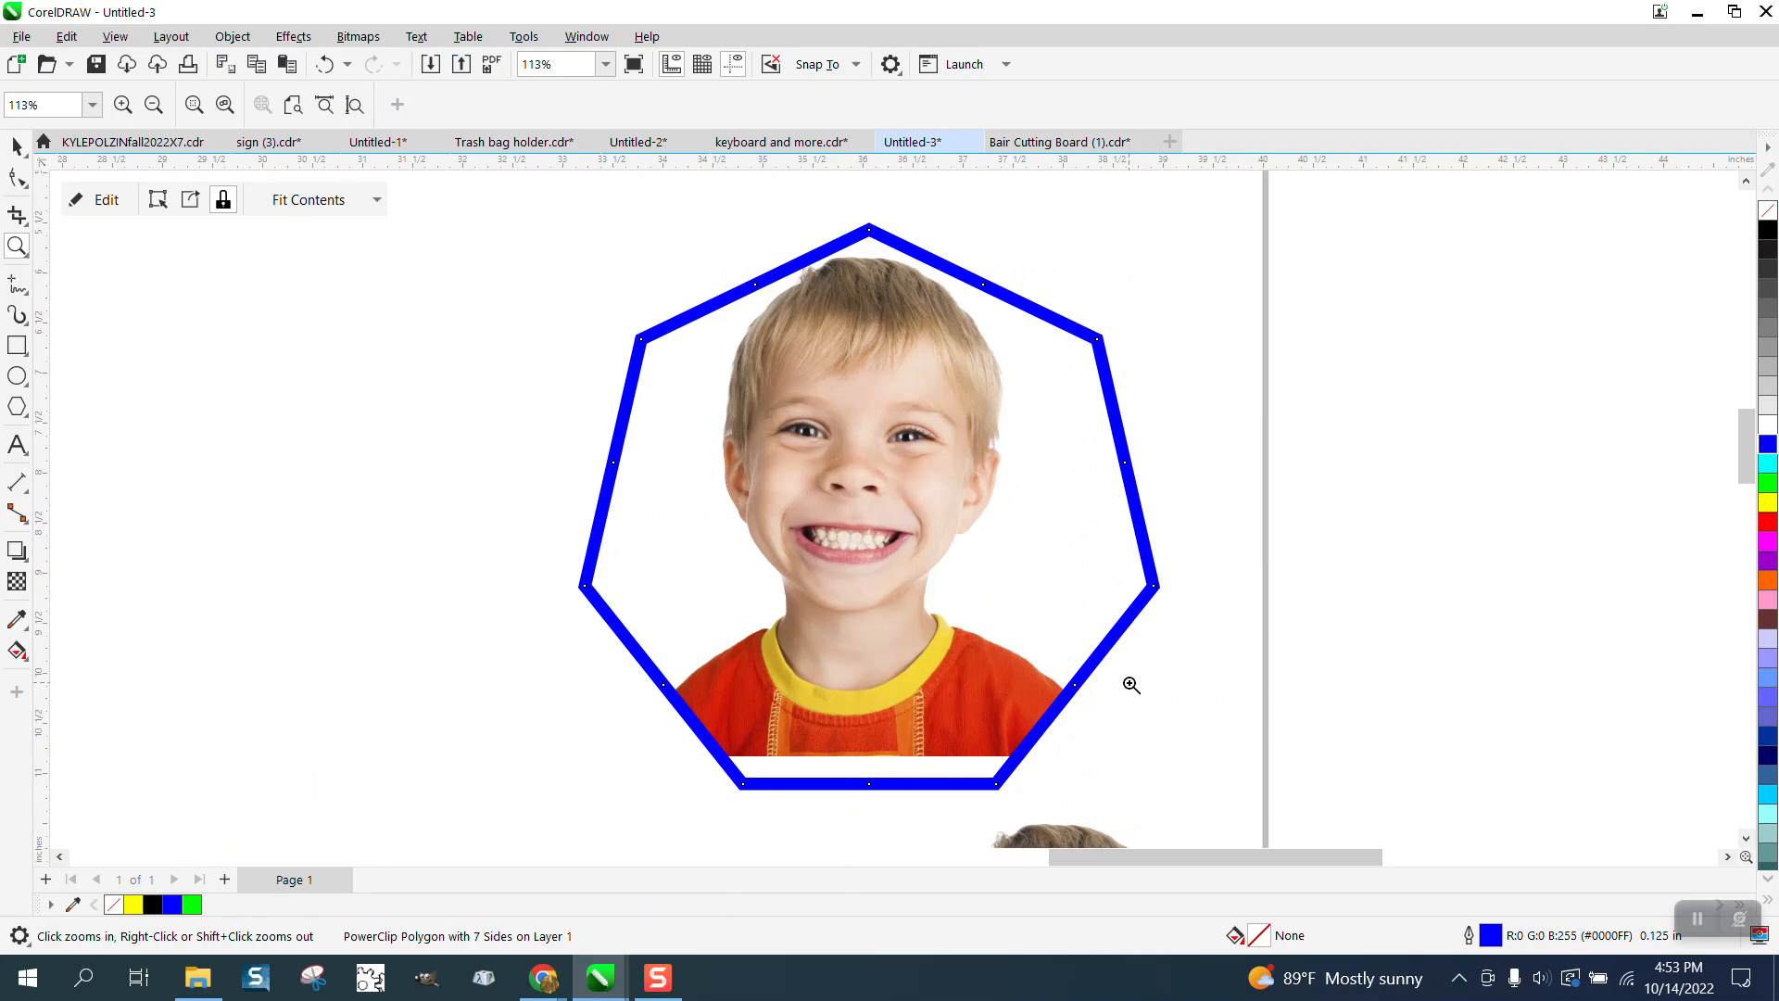
pyautogui.moveTo(1116, 530)
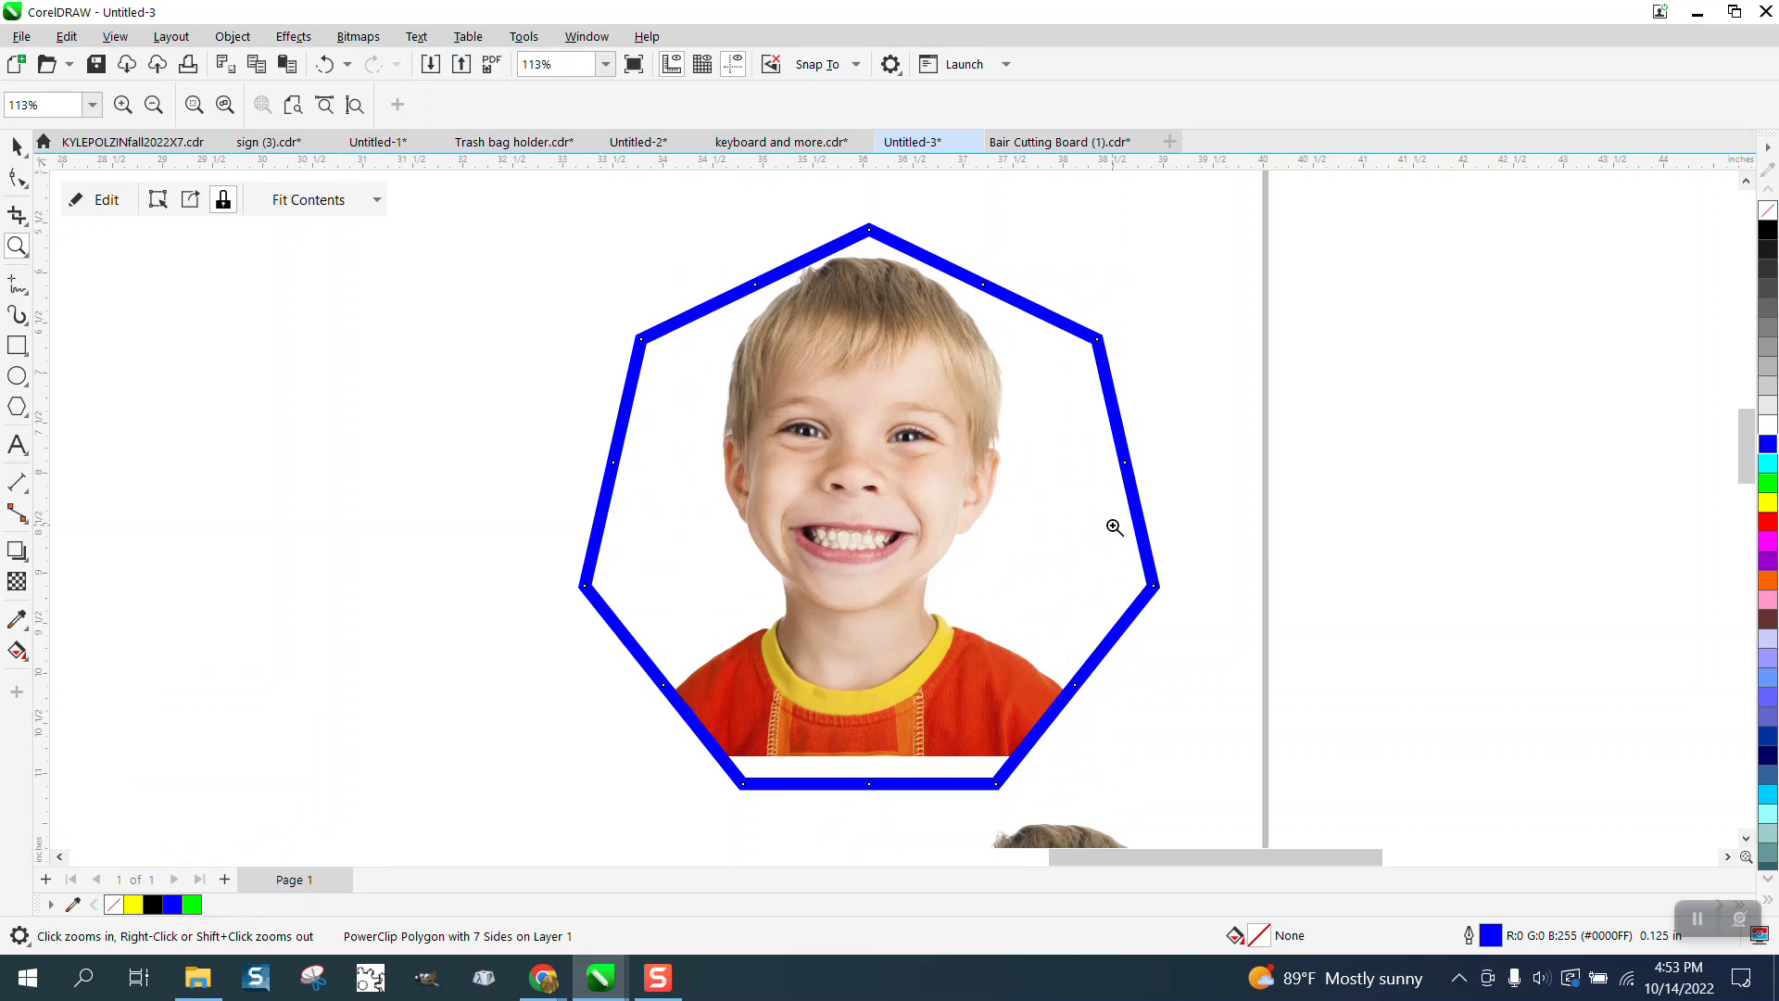